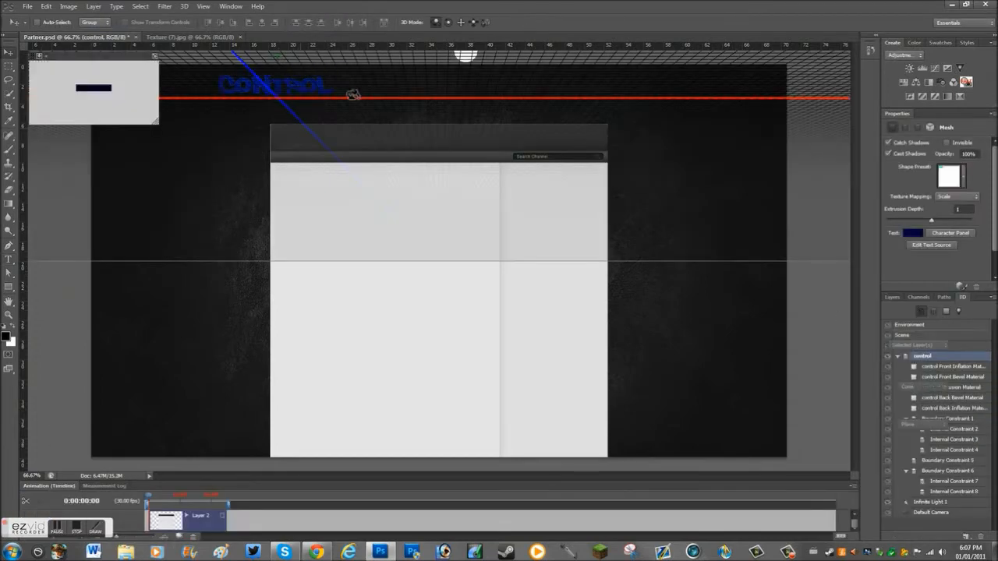
Step: Delete the 3D CONTROL text layer from the Layers panel
{"action": "left_click", "coordinate": [929, 346]}
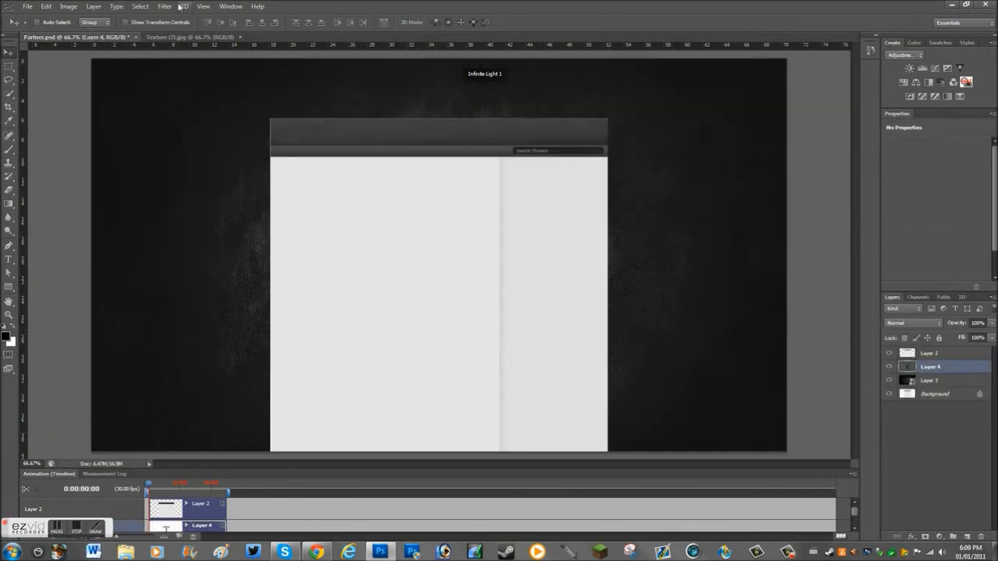
Step: Type the 'Control' title and give its underline bar a blue fill
{"action": "type", "text": "Control"}
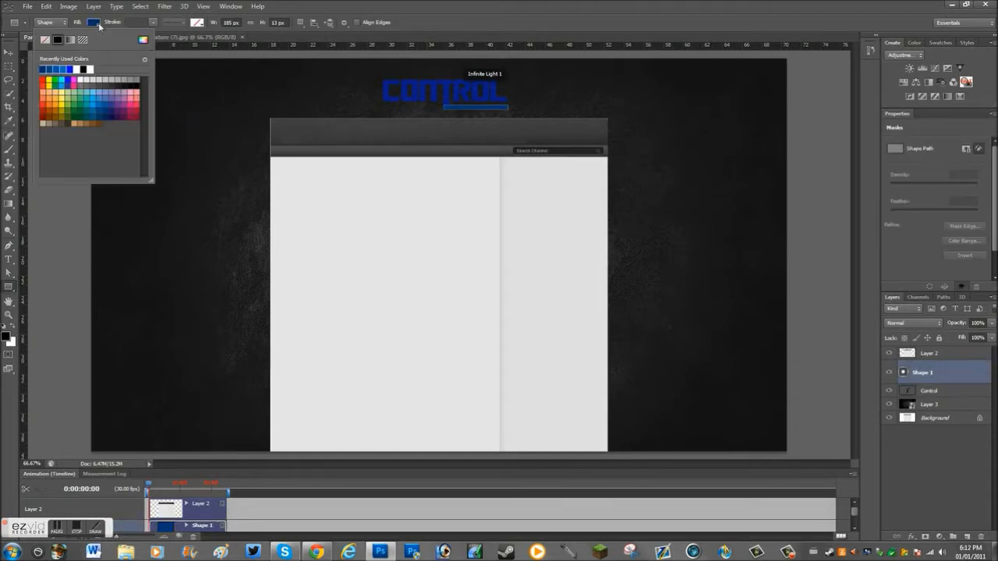
{"action": "left_click", "coordinate": [930, 391]}
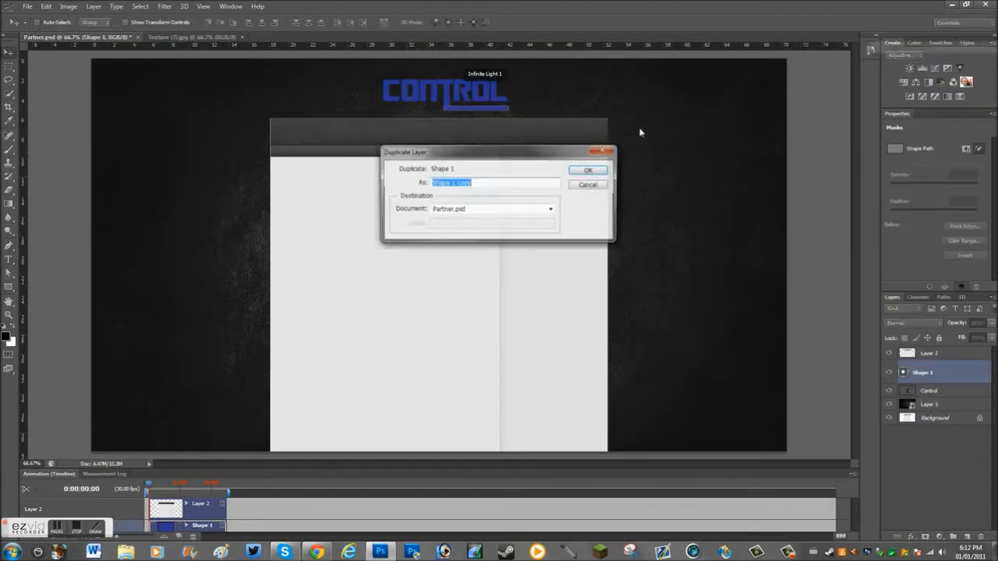
Step: Confirm duplicating the underline and adjust the CONTROL logo's Bevel & Emboss settings
{"action": "left_click", "coordinate": [588, 170]}
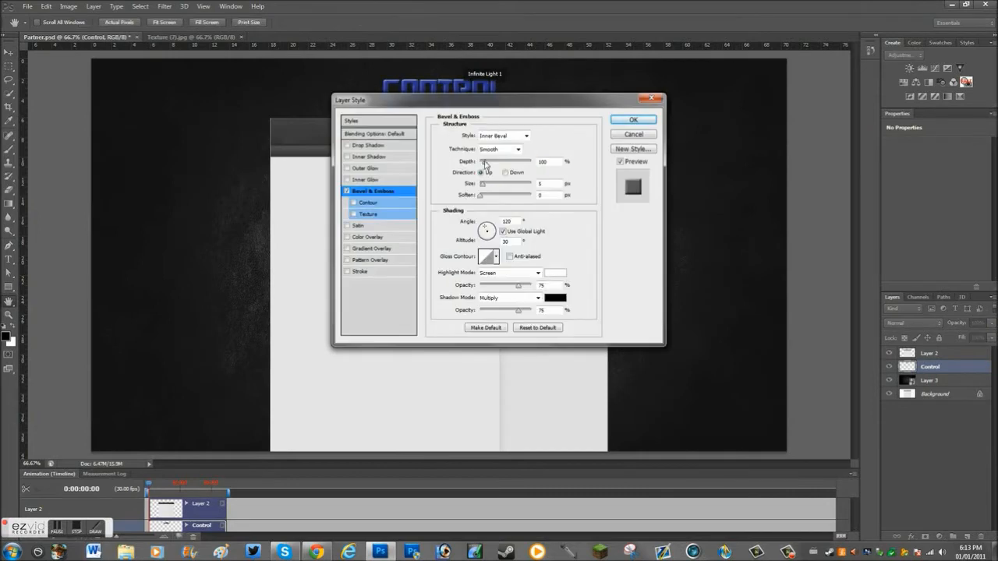
{"action": "left_click", "coordinate": [371, 248]}
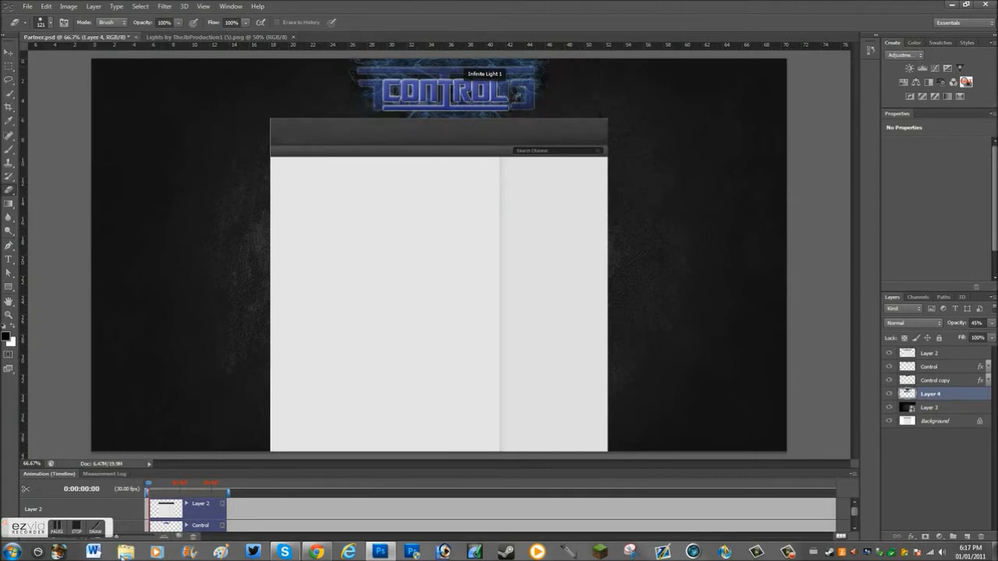
Step: Open the File menu to bring in more blue light images behind the logo
{"action": "left_click", "coordinate": [27, 6]}
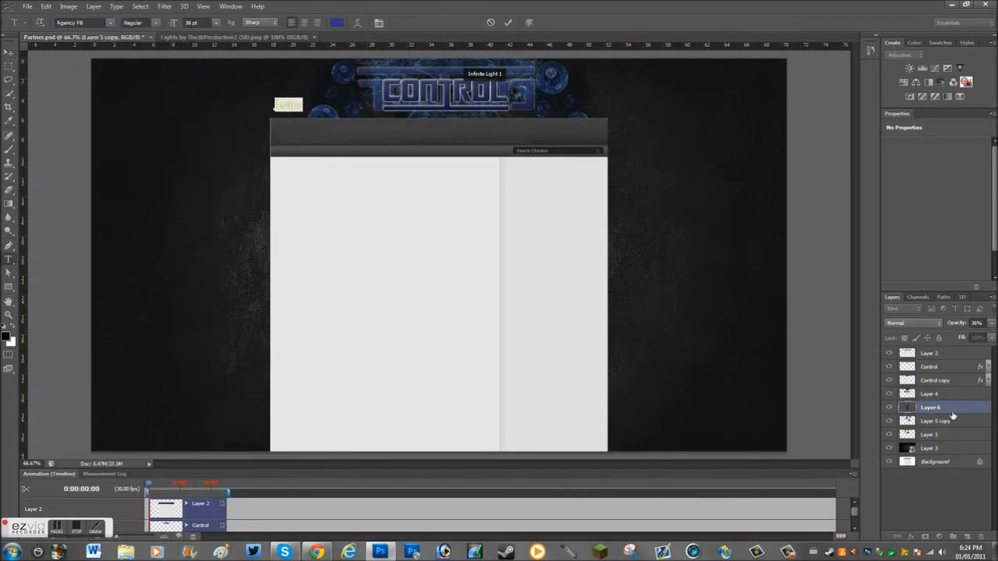
Step: Type the 'Twitter' label, apply gradient and bevel styles, and open another light image
{"action": "type", "text": "Twitter"}
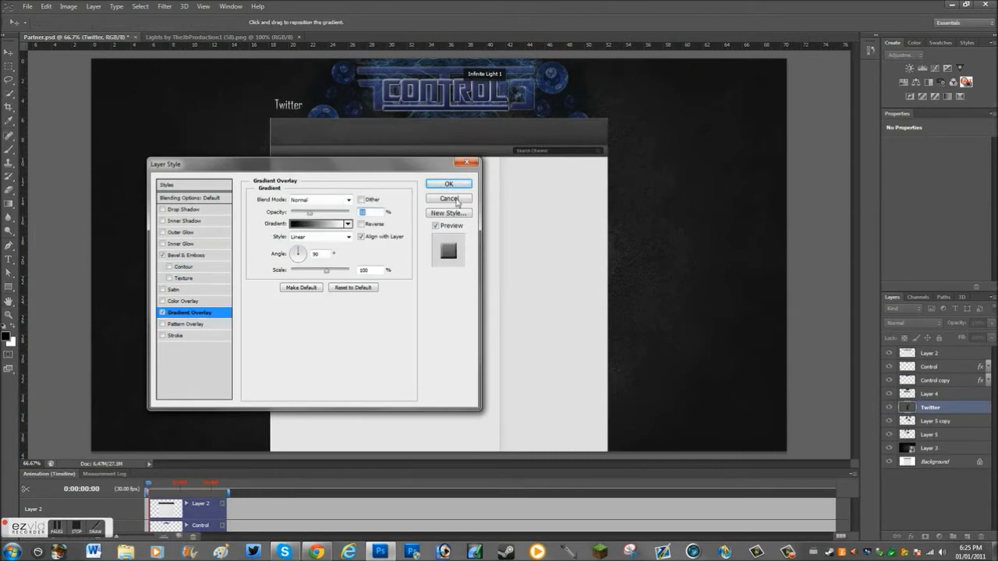
{"action": "left_click", "coordinate": [449, 184]}
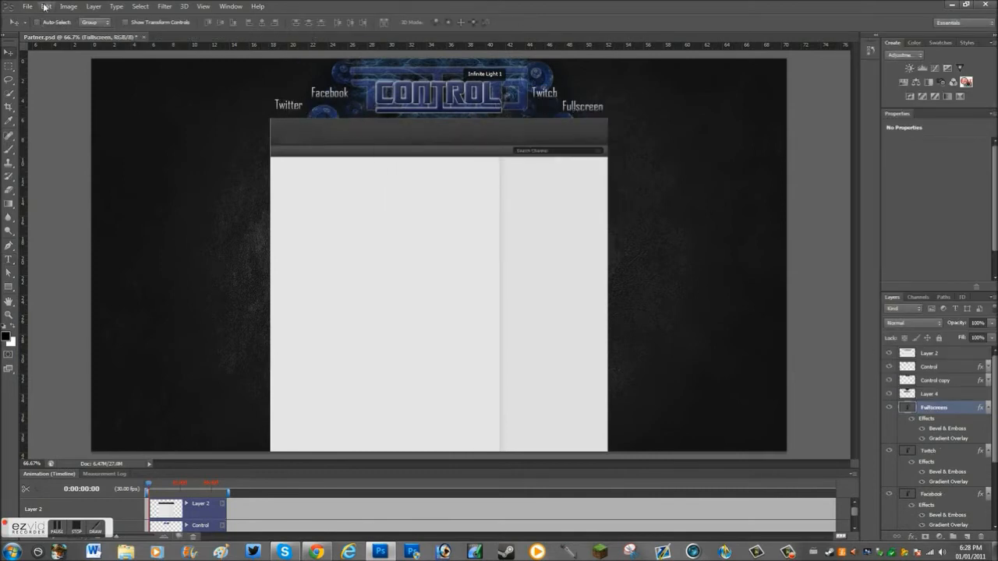
{"action": "left_click", "coordinate": [28, 6]}
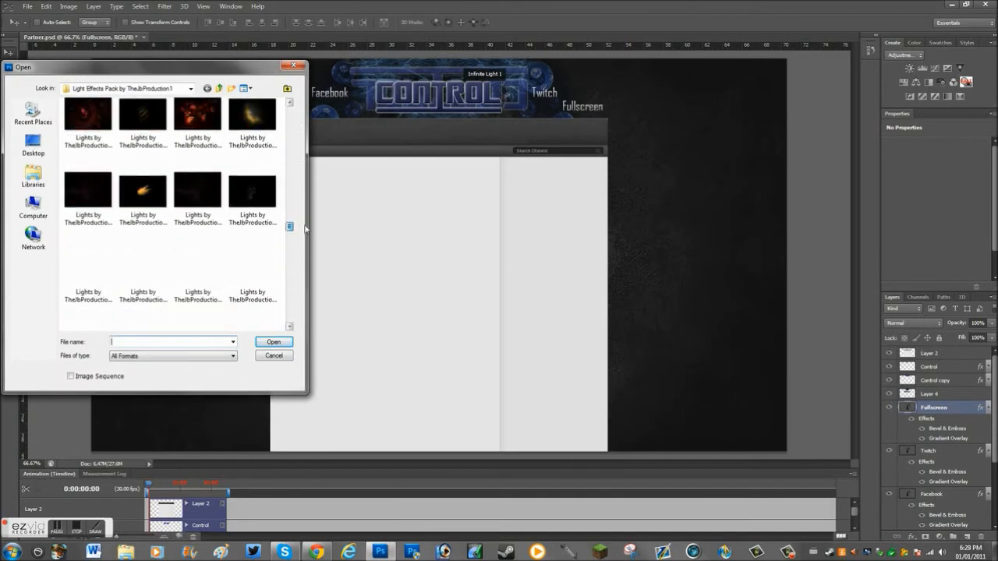